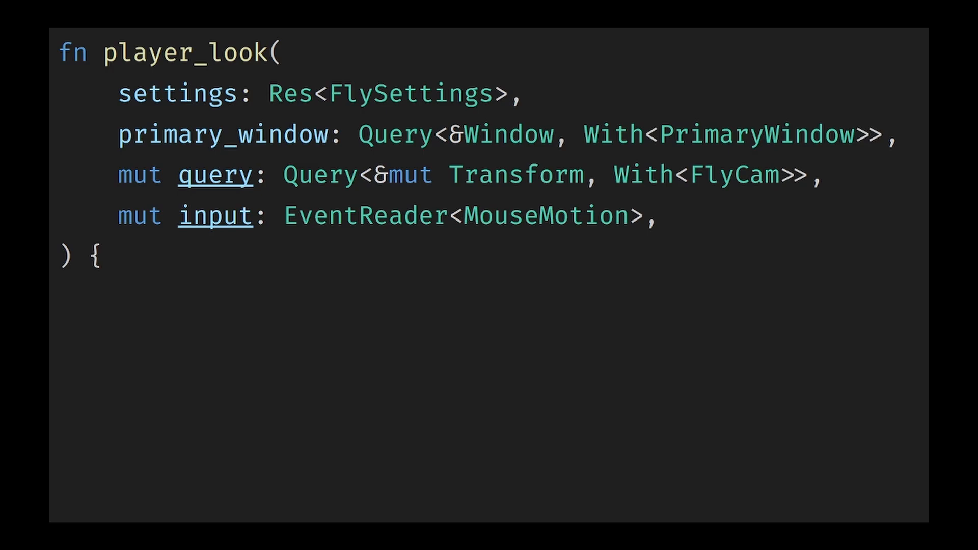
double_click(456, 135)
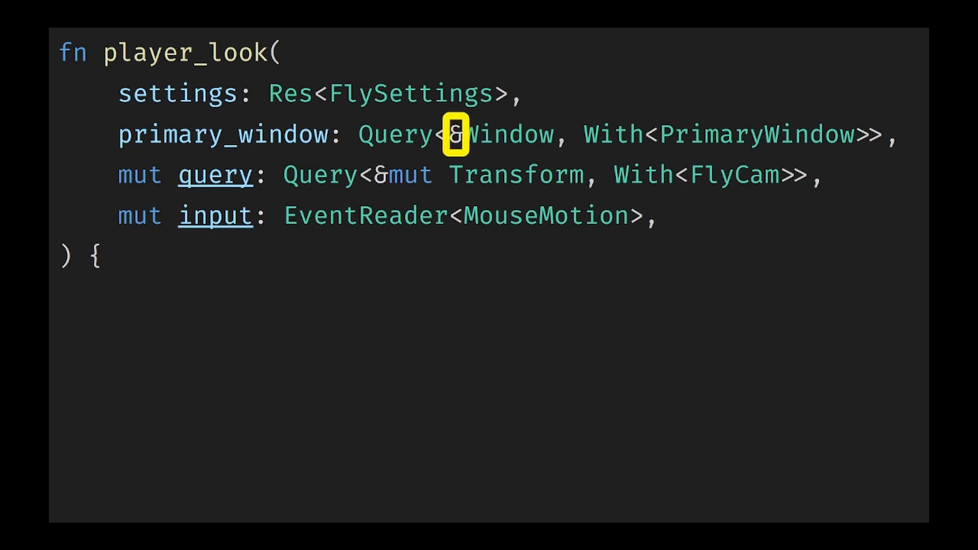